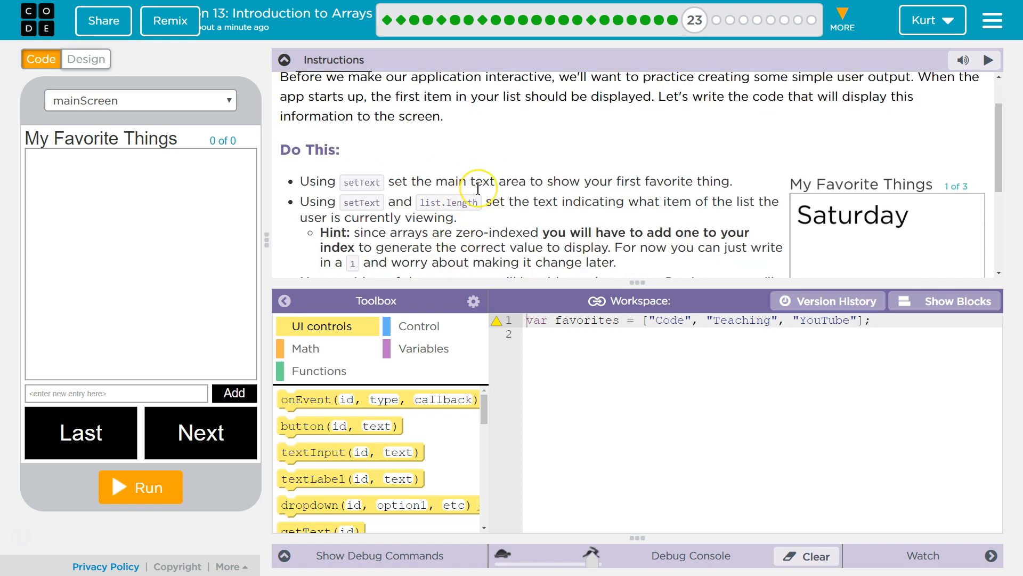
{"action": "mouse_move", "coordinate": [558, 194]}
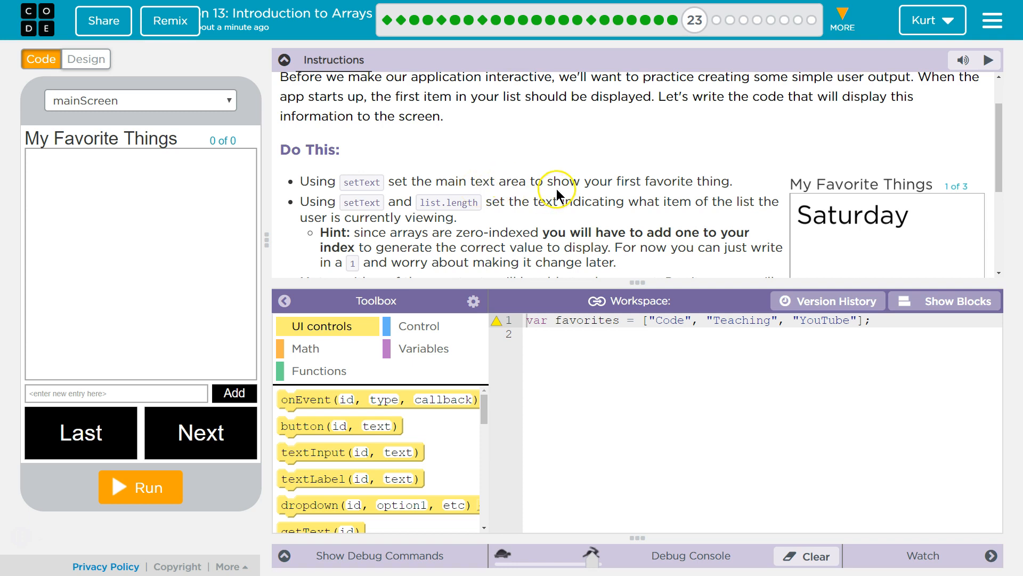
{"action": "mouse_move", "coordinate": [633, 197]}
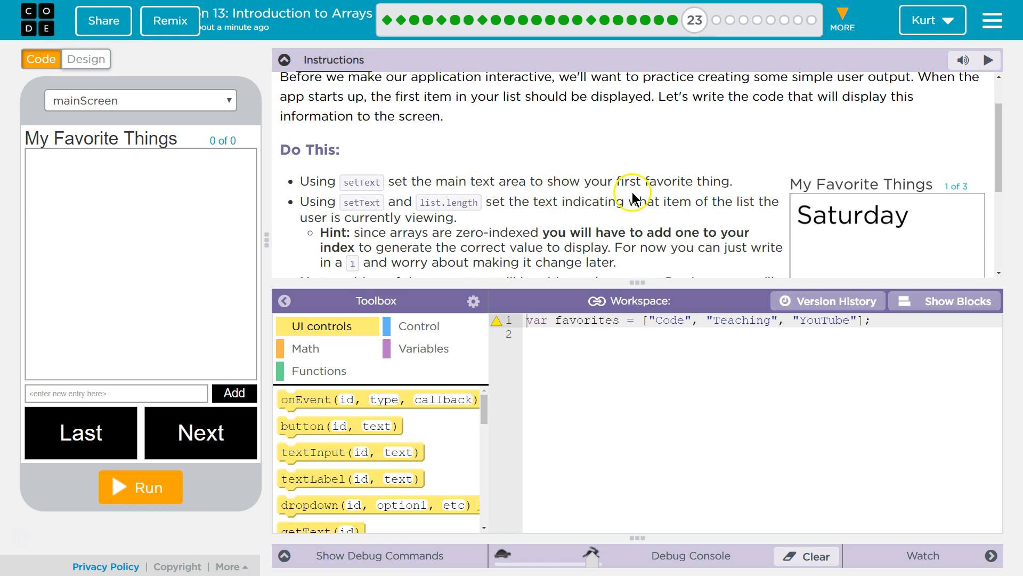
Switch the favorites program from text mode to block view
{"action": "left_click", "coordinate": [944, 301]}
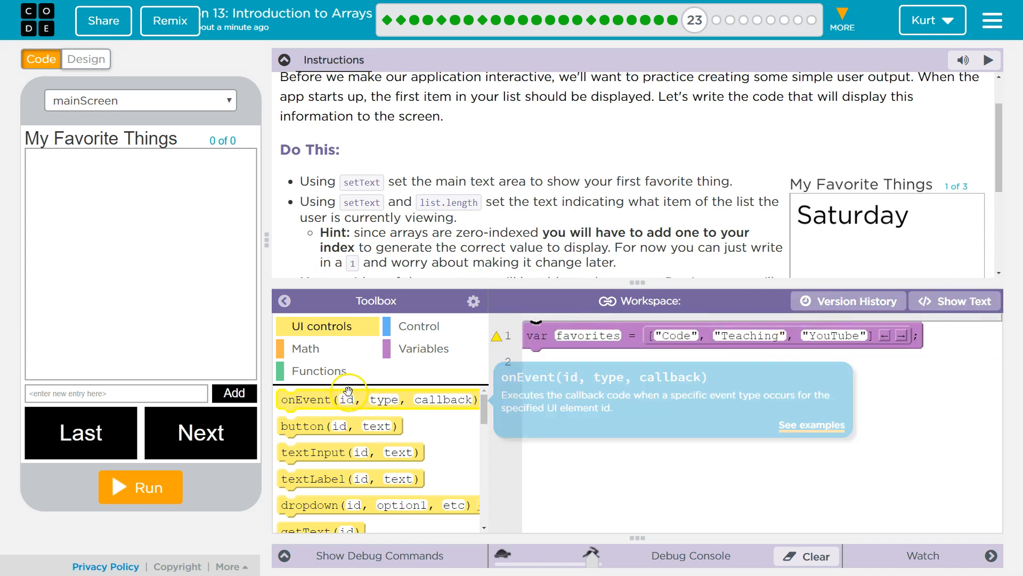
Add a setText line targeting textArea with favorites[0] as its text
{"action": "scroll", "scroll_direction": "down", "scroll_amount": 3}
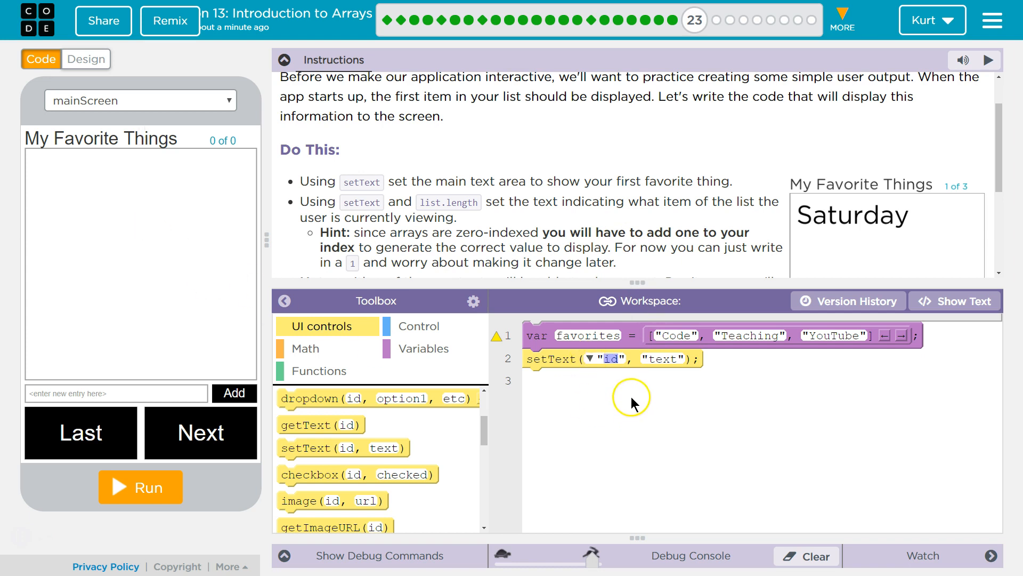
{"action": "left_click", "coordinate": [591, 358]}
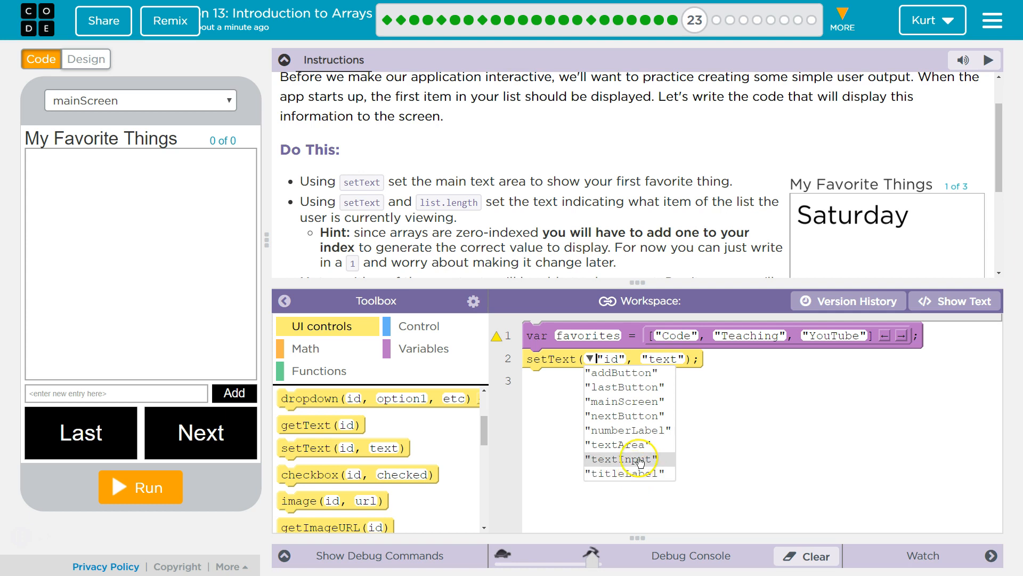
{"action": "left_click", "coordinate": [620, 445]}
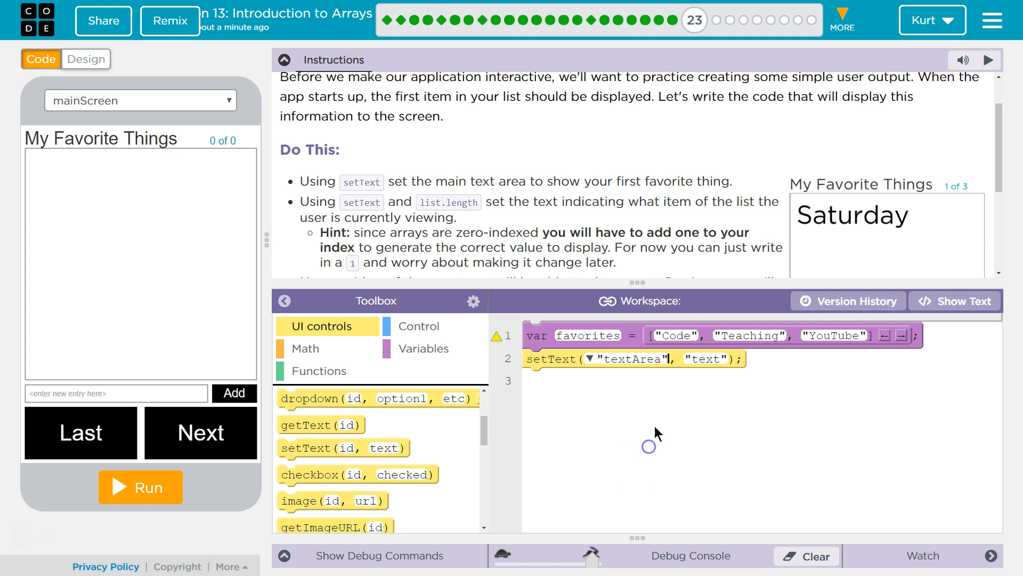
{"action": "double_click", "coordinate": [703, 359]}
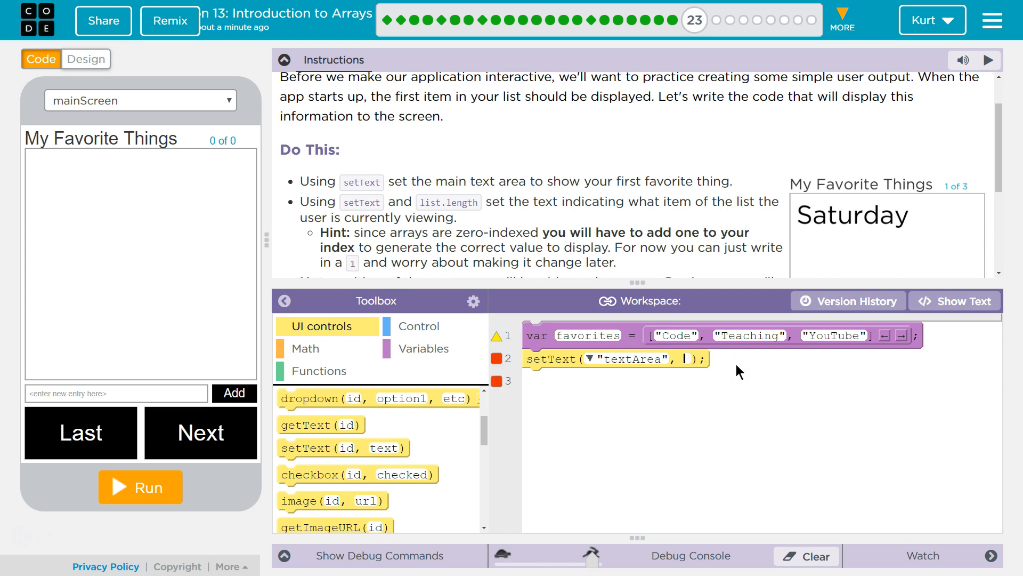
{"action": "type", "text": "favorites["}
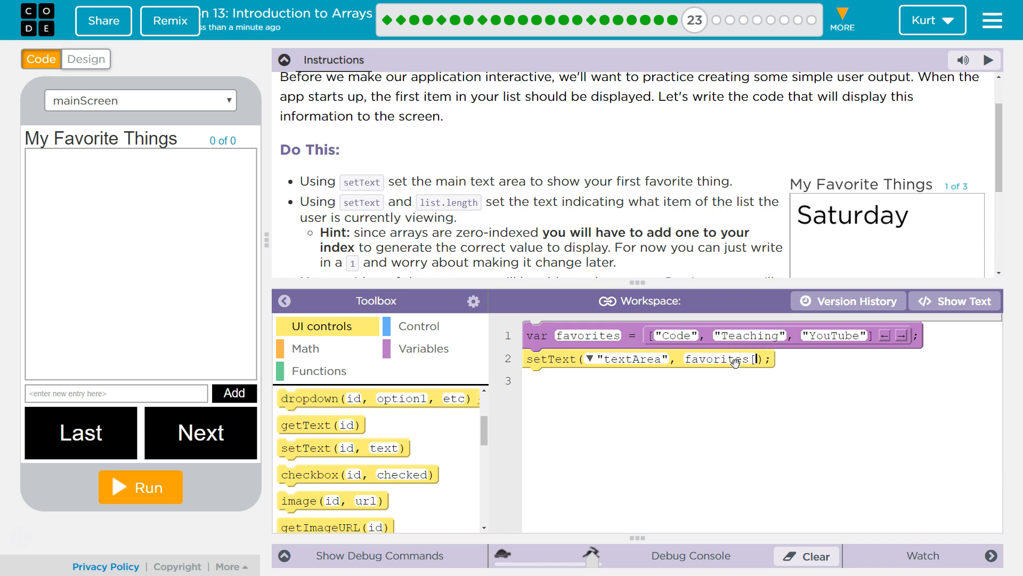
{"action": "type", "text": "0"}
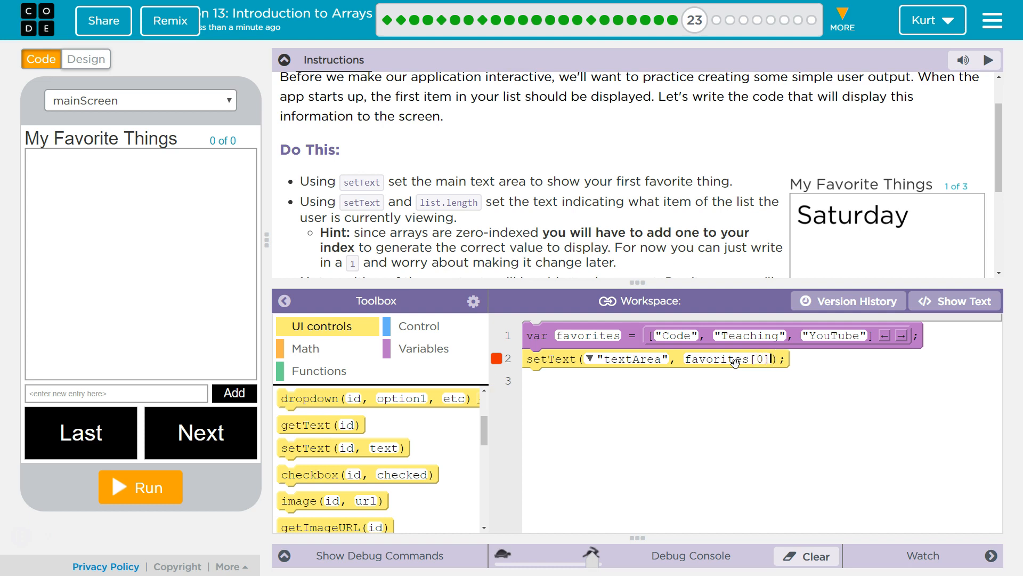
{"action": "mouse_move", "coordinate": [481, 213]}
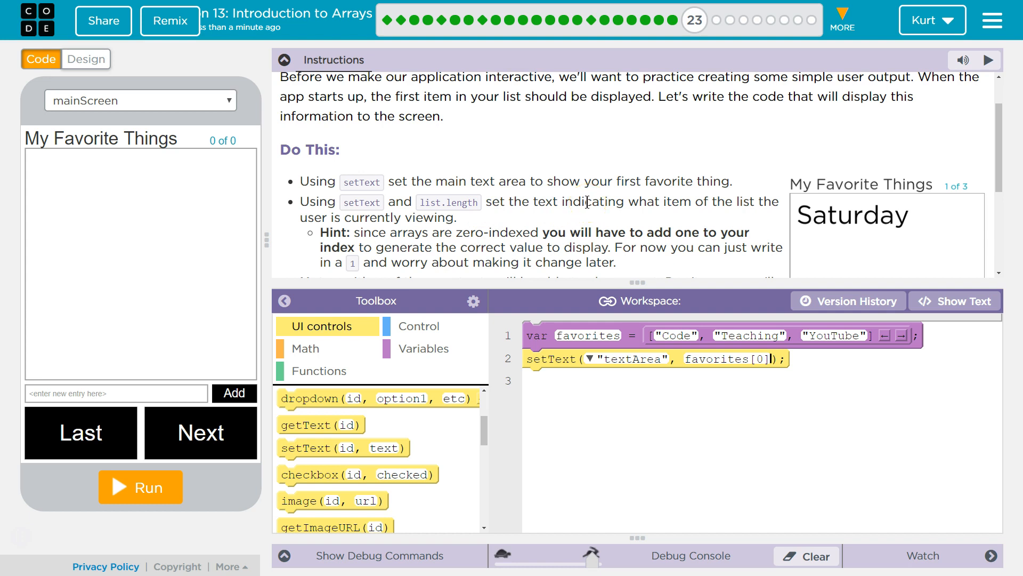
{"action": "mouse_move", "coordinate": [694, 195]}
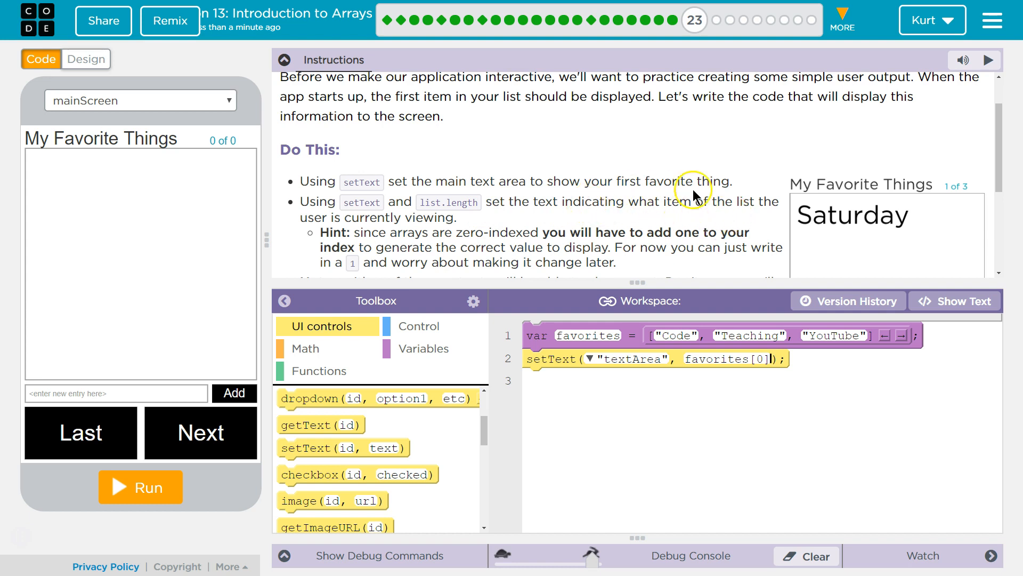
{"action": "mouse_move", "coordinate": [417, 212]}
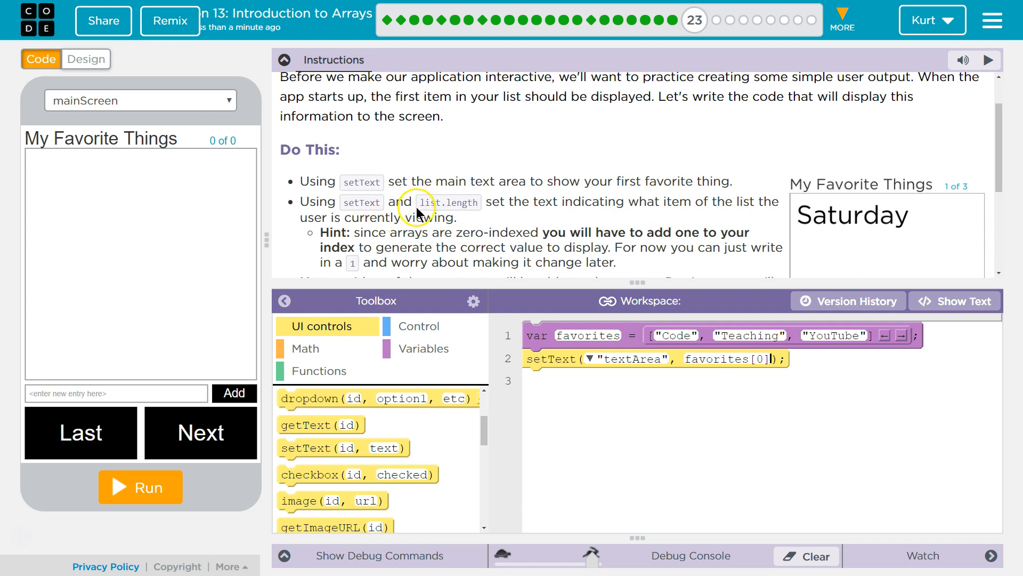
{"action": "mouse_move", "coordinate": [529, 206]}
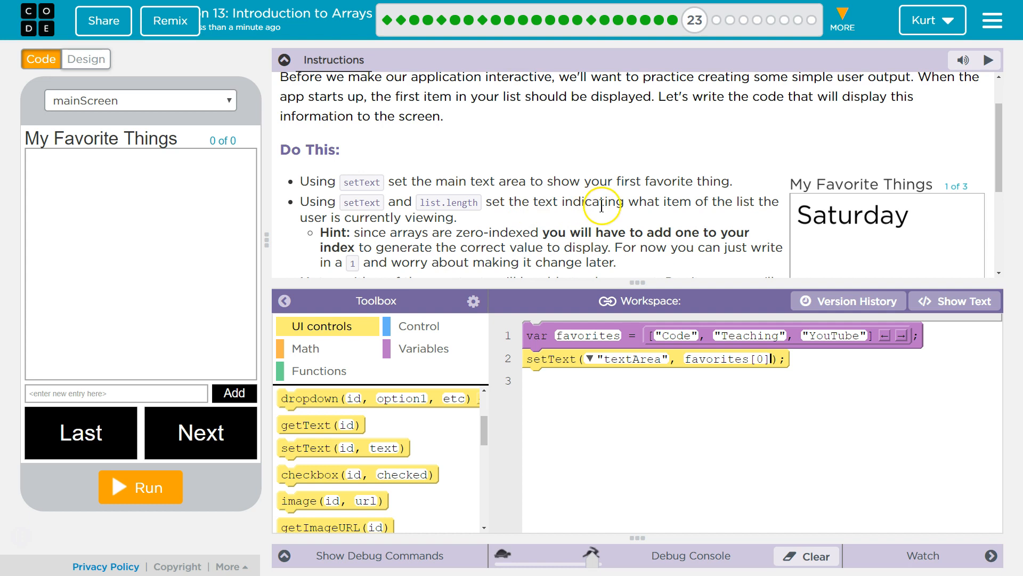
{"action": "mouse_move", "coordinate": [679, 215]}
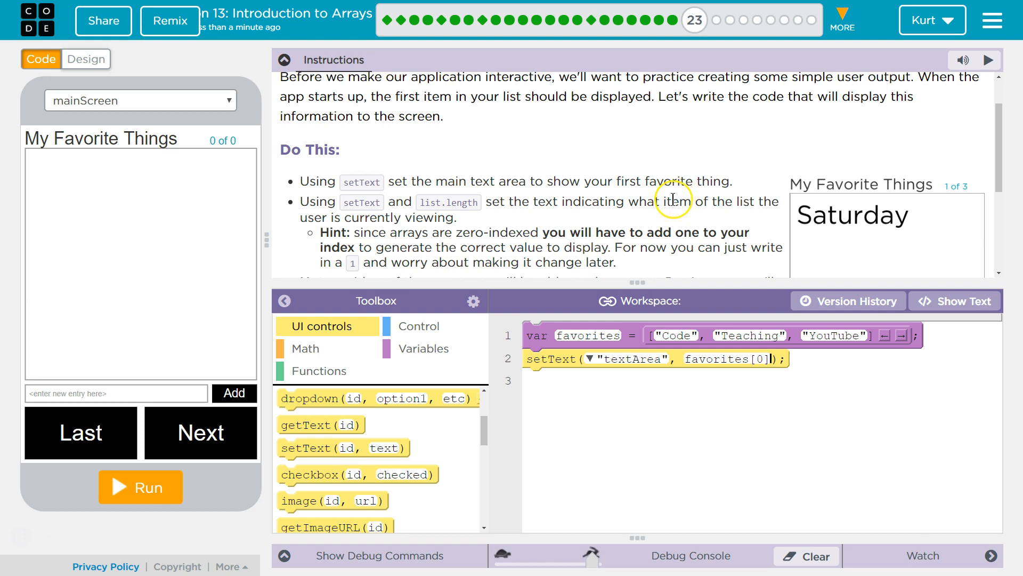
{"action": "mouse_move", "coordinate": [476, 254]}
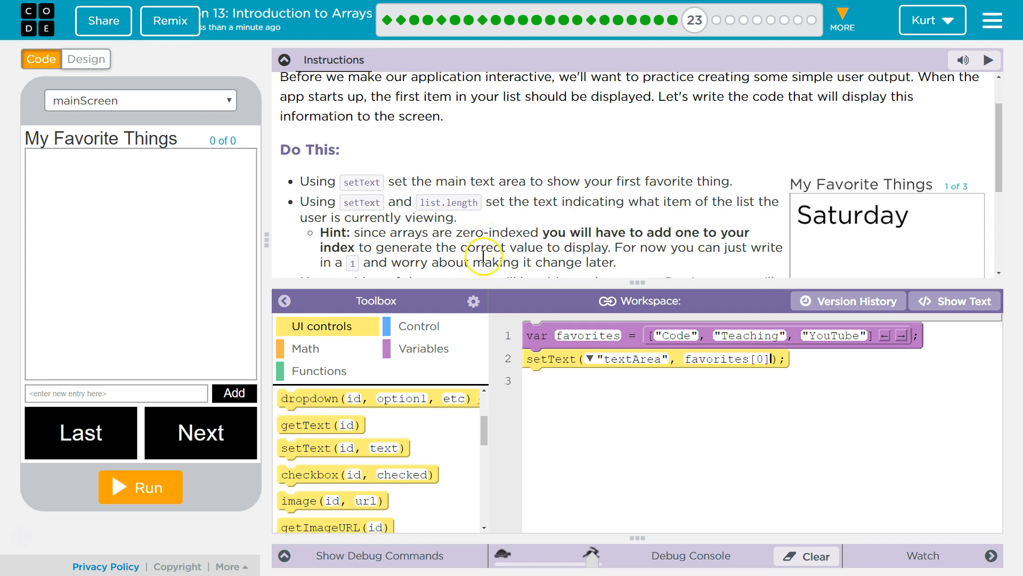
{"action": "mouse_move", "coordinate": [529, 303]}
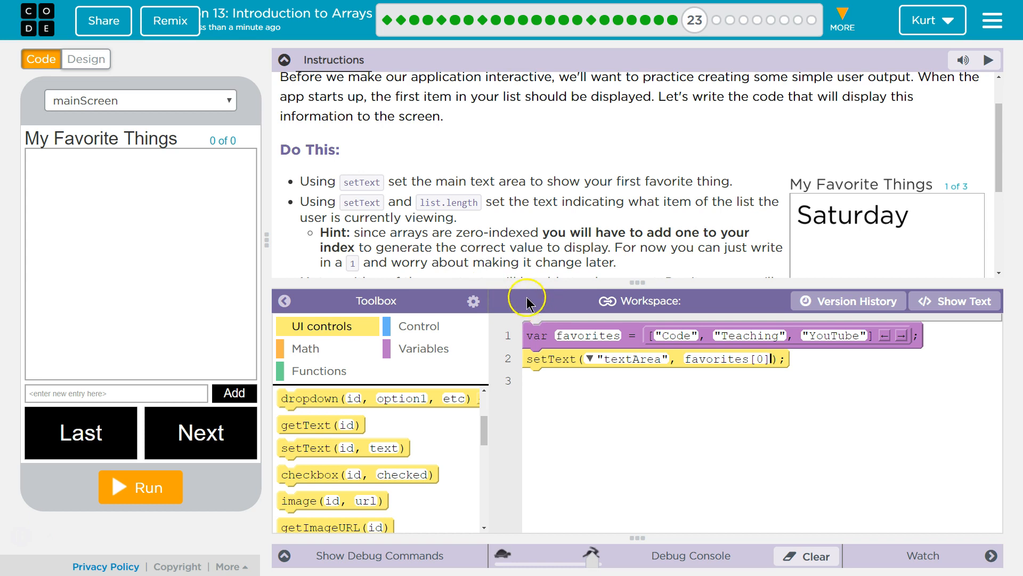
{"action": "mouse_move", "coordinate": [315, 352]}
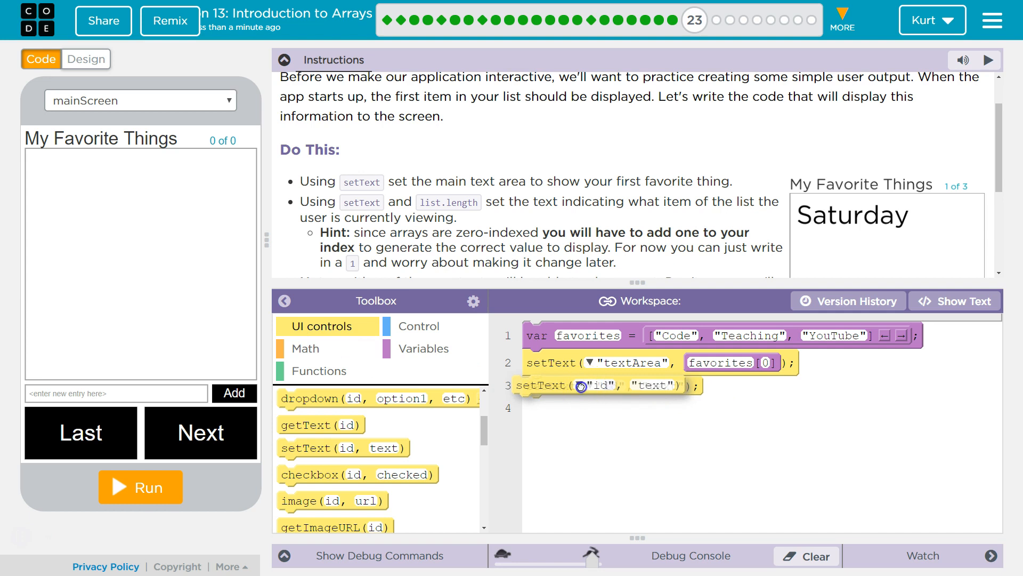
Point the line 3 setText block at numberLabel
{"action": "left_click", "coordinate": [589, 385]}
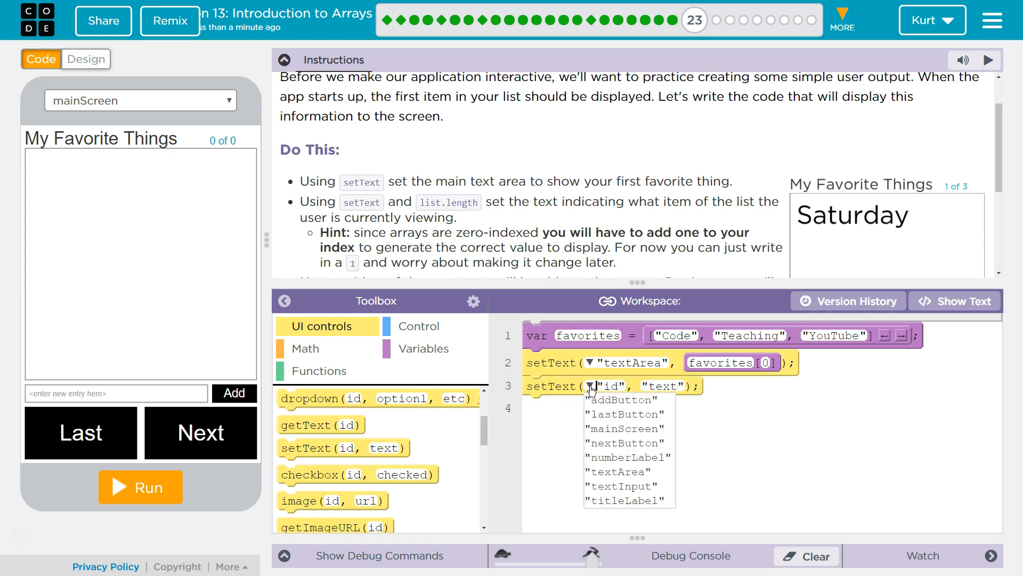
{"action": "mouse_move", "coordinate": [619, 443]}
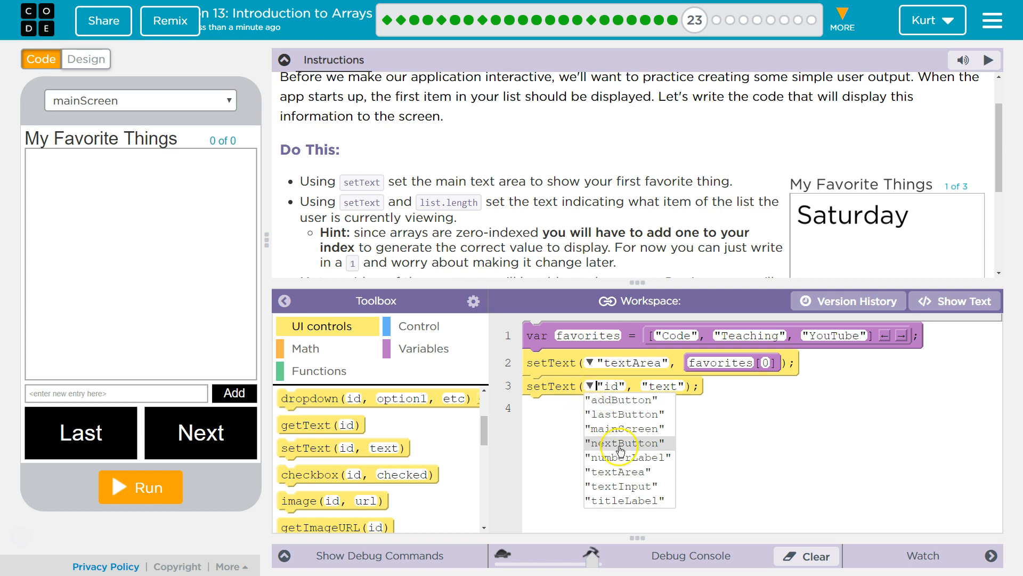
{"action": "left_click", "coordinate": [630, 457]}
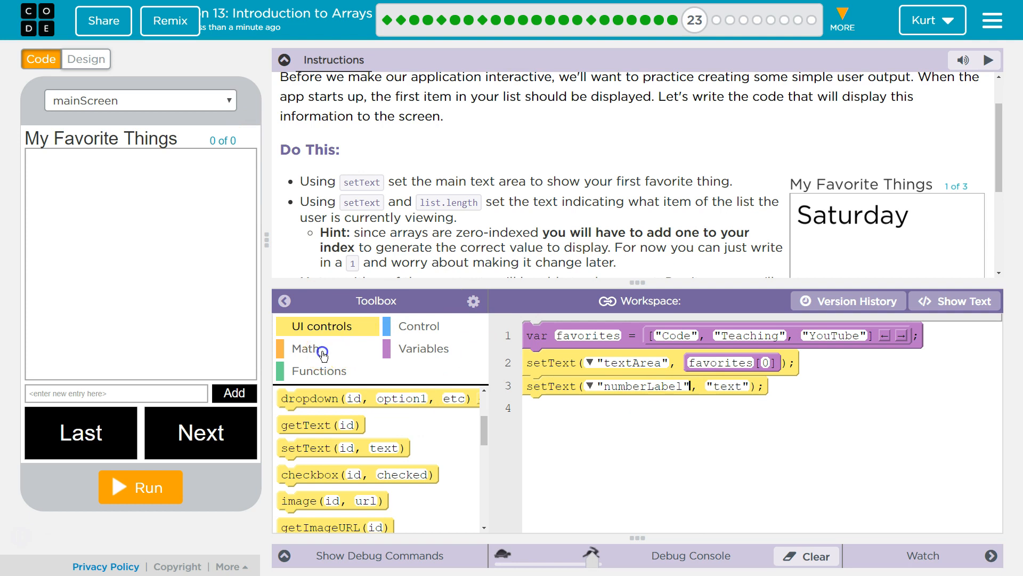
{"action": "left_click", "coordinate": [308, 348]}
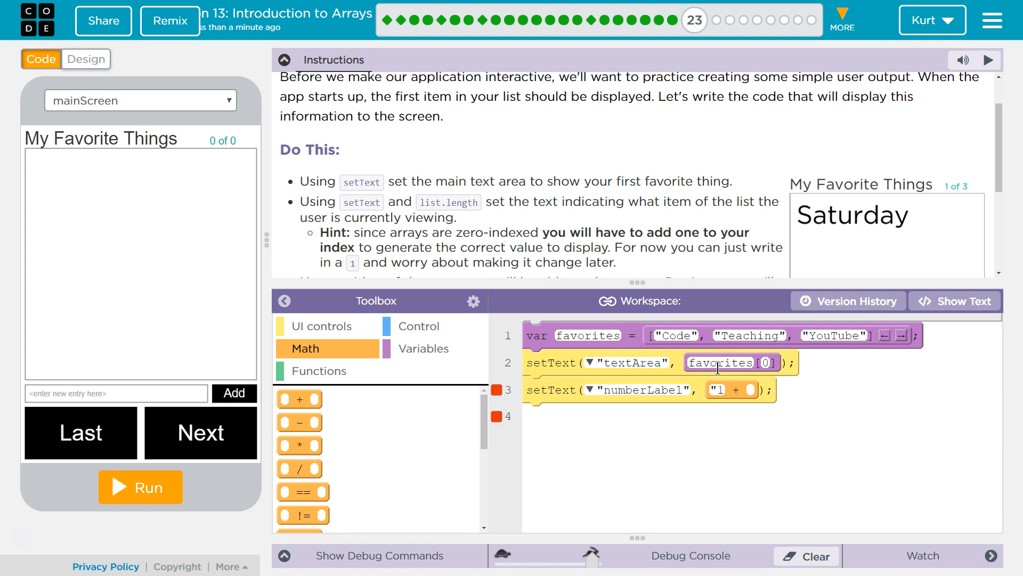
{"action": "mouse_move", "coordinate": [218, 135]}
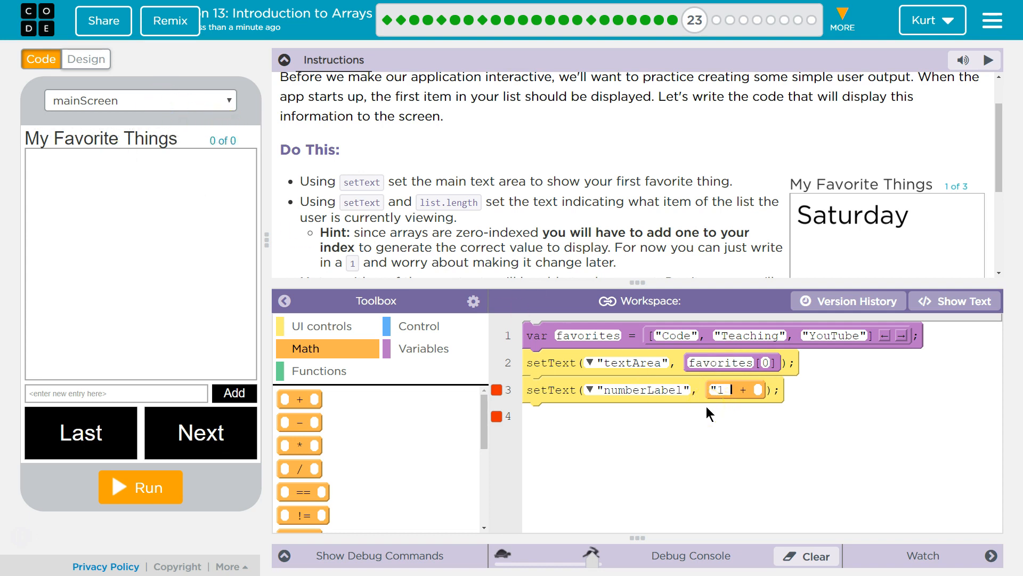
Set numberLabel's text to "1 of " + favorites.length using a Math + block
{"action": "type", "text": "of"}
{"action": "left_click", "coordinate": [759, 390]}
{"action": "type", "text": "favorites.length"}
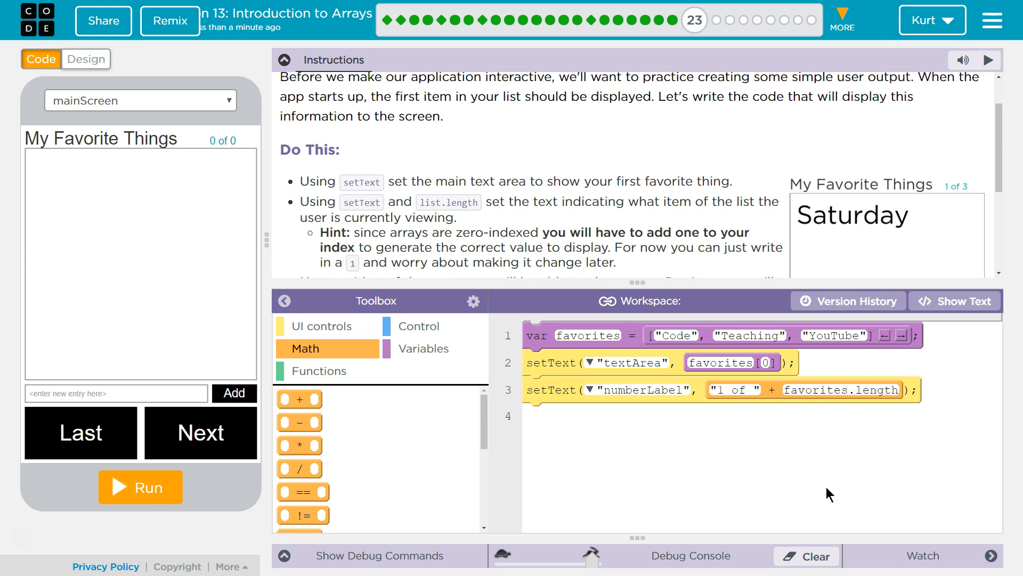
{"action": "left_click", "coordinate": [768, 363]}
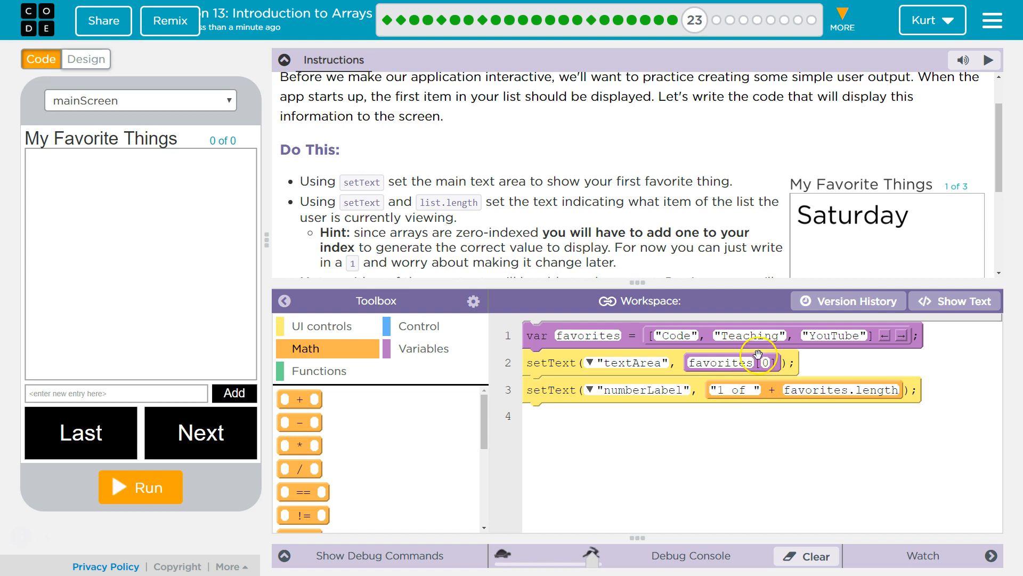
{"action": "mouse_move", "coordinate": [723, 395]}
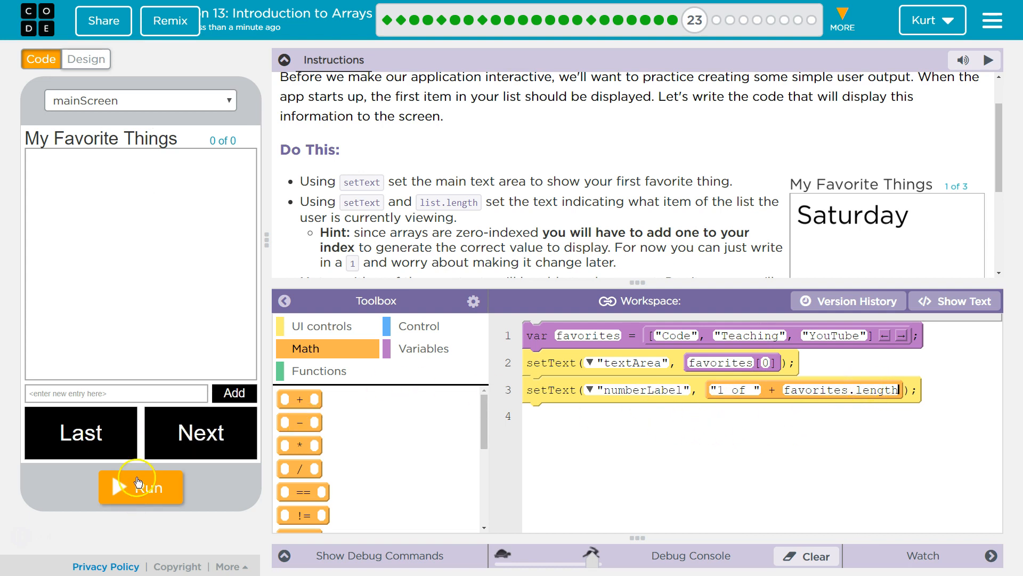
Run the app to show Code and 1 of 3, then choose Finish
{"action": "left_click", "coordinate": [140, 486]}
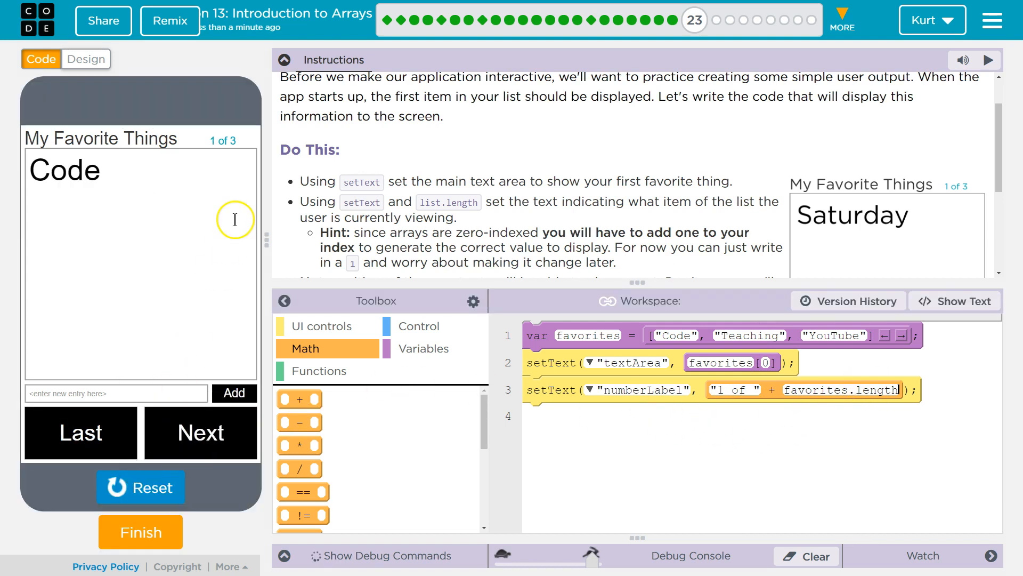
{"action": "mouse_move", "coordinate": [235, 151]}
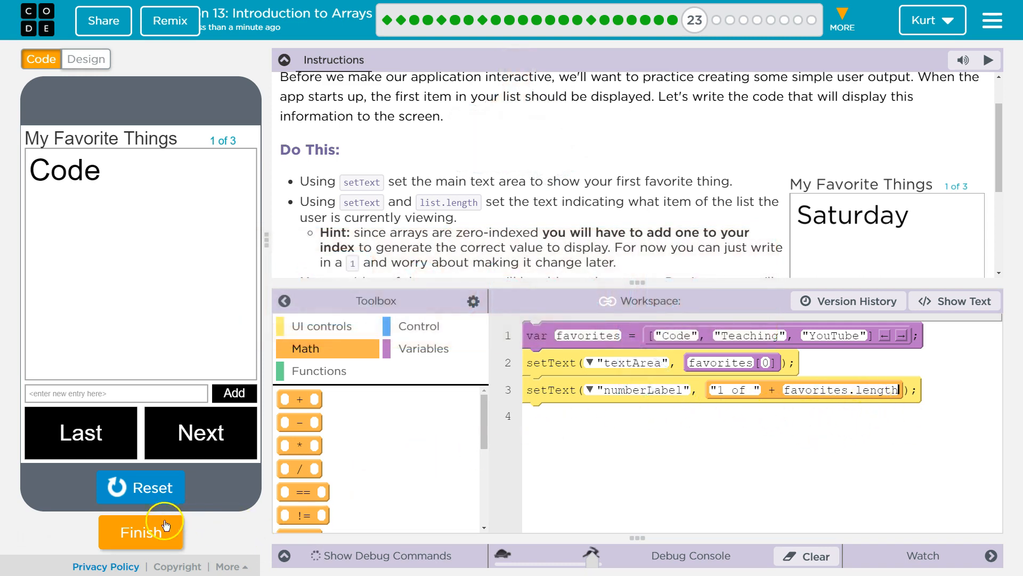
{"action": "left_click", "coordinate": [140, 531]}
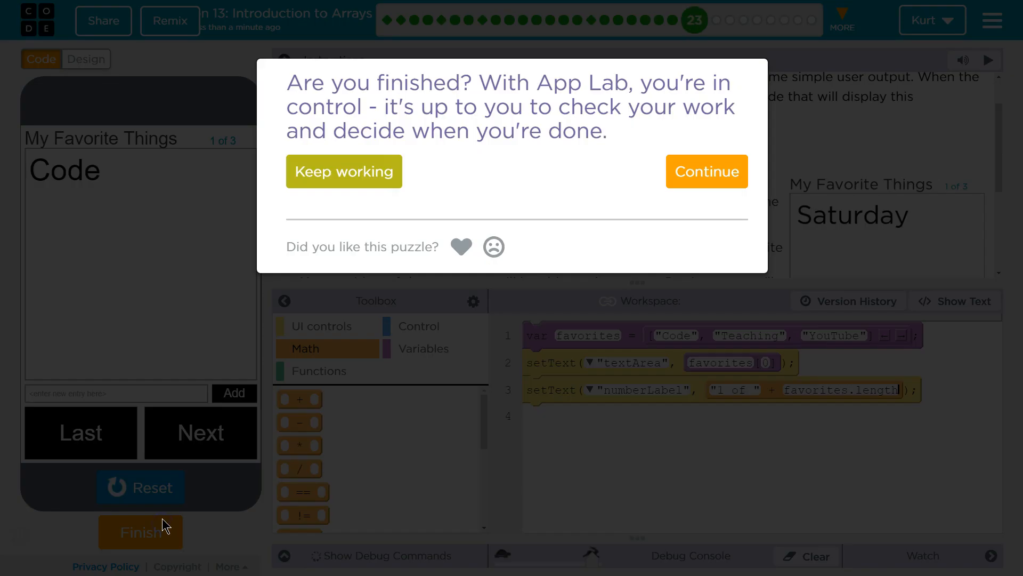